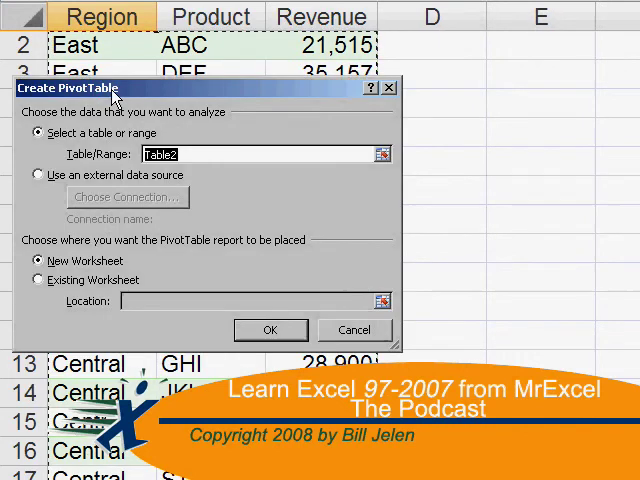
Step: Enter 20 numbers in A1:A20 and labels Min, Max, Small, Large, Percentile(.1), Percentile(.9) in C2:C7
left_click(270, 330)
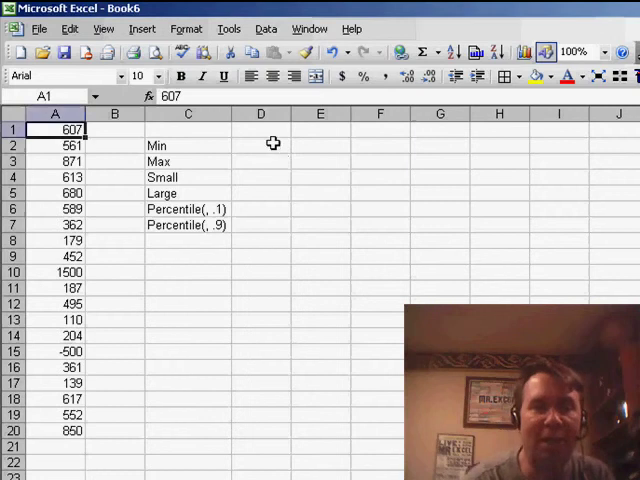
Step: Compute =MIN(A1:A20) giving -500 in D2 and =MAX(A1:A20) giving 1500 in D3
left_click(260, 144)
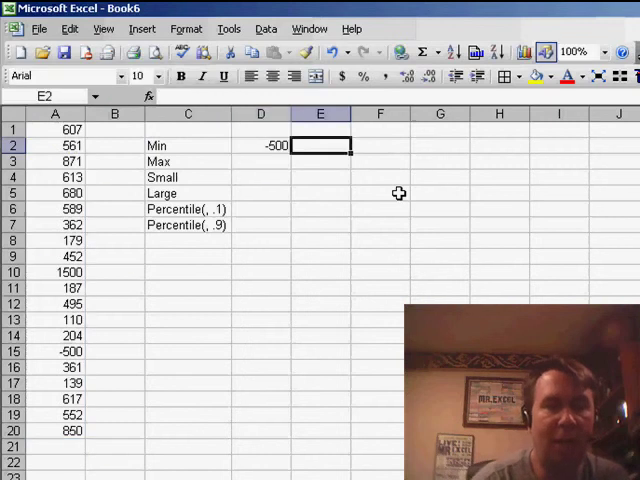
type("=MAX")
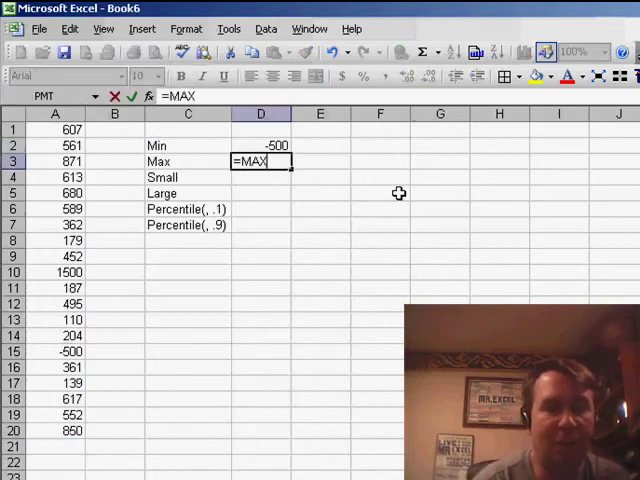
left_click_drag(54, 128, 54, 144)
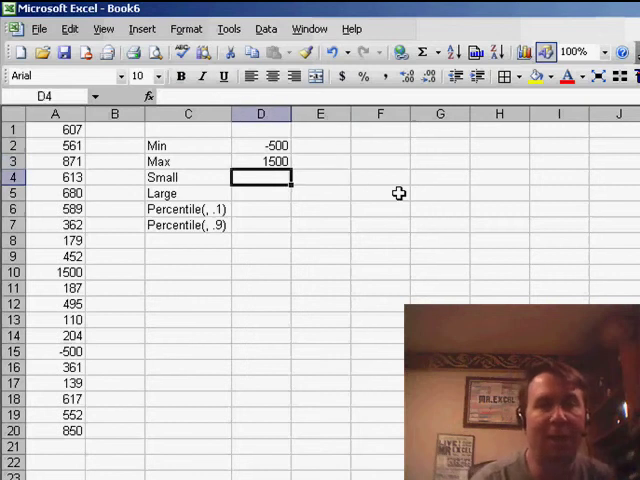
Step: Compute =SMALL(A1:A20,2) giving 110 in D4 and =LARGE(A1:A20,2) giving 871 in D5
type("=SMAL")
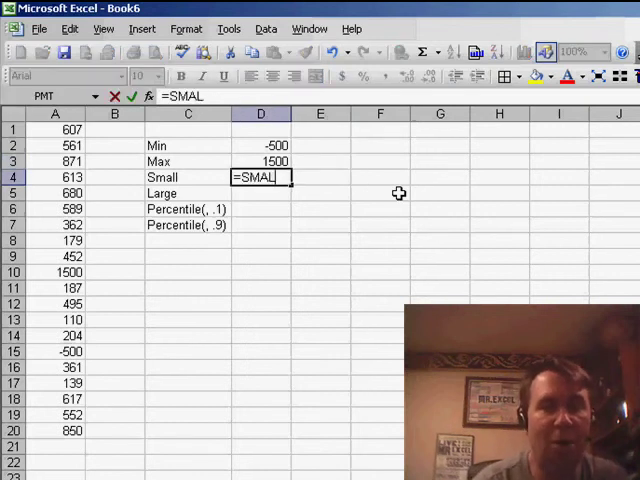
type("L(")
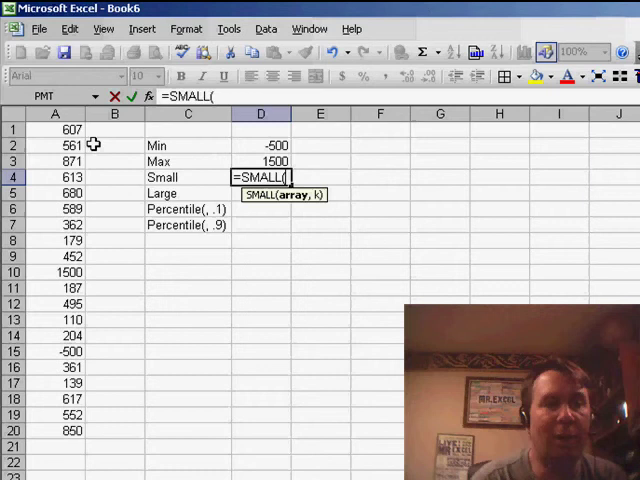
left_click_drag(54, 128, 54, 430)
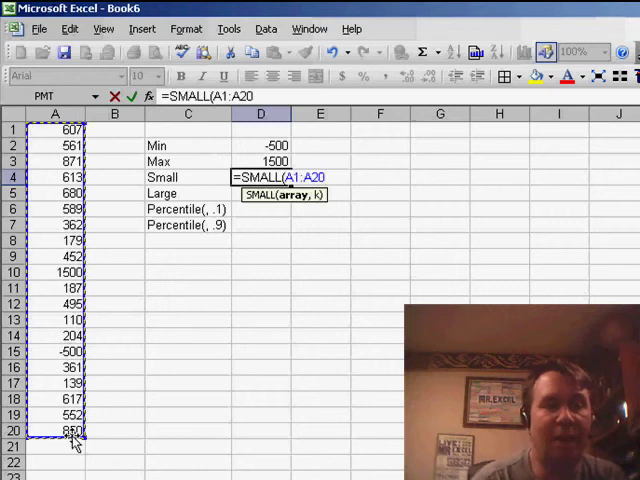
type(",2")
left_click(262, 192)
type("=LARGE(")
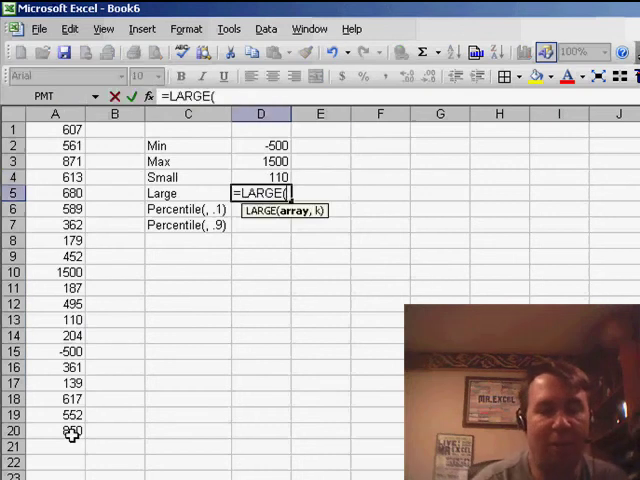
left_click_drag(54, 130, 54, 146)
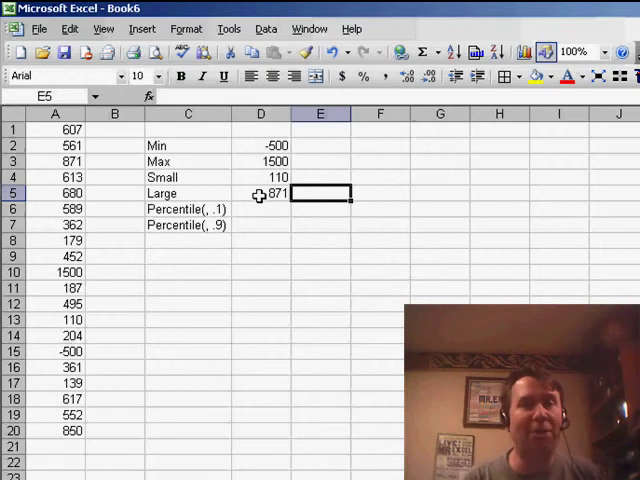
left_click(260, 208)
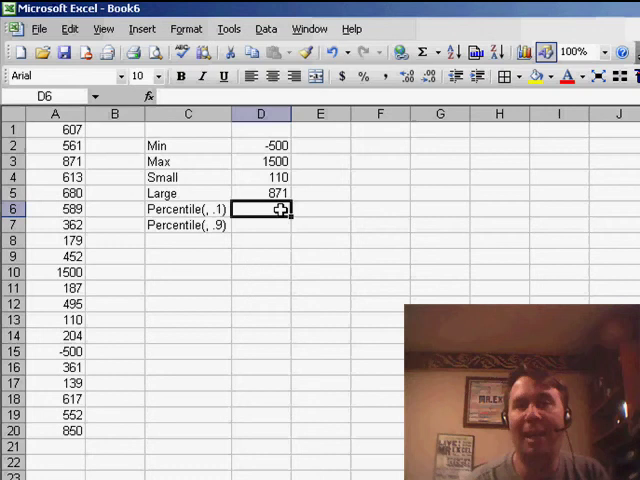
Step: Compute =PERCENTILE(A1:A20,0.1) giving 136.1 in D6 and =PERCENTILE(A1:A20,0.9) giving 852.1 in D7
type("=")
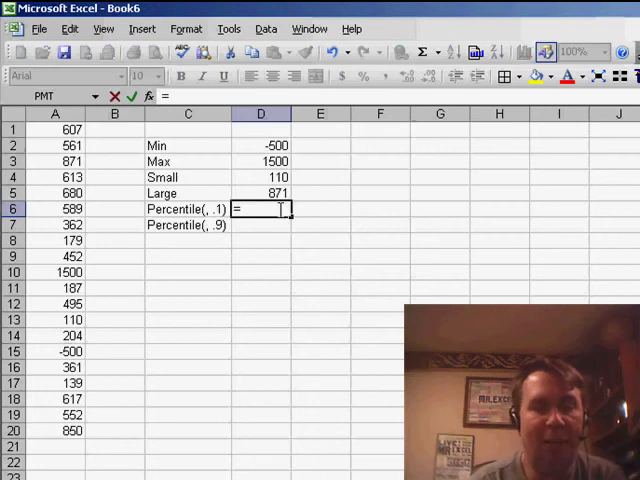
type("=PERCENTILE(A1:A20")
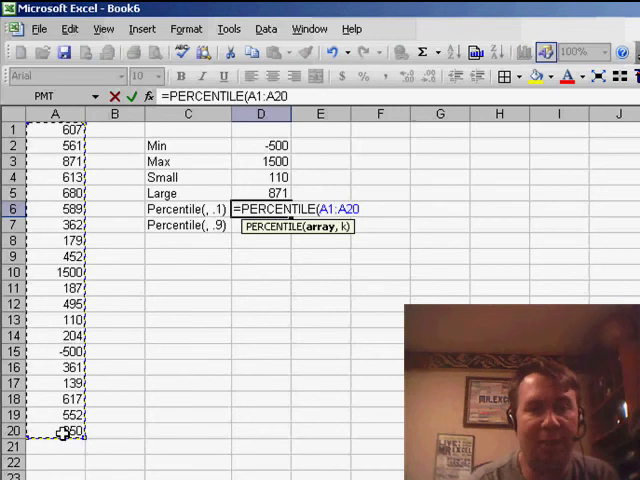
type(",0.1")
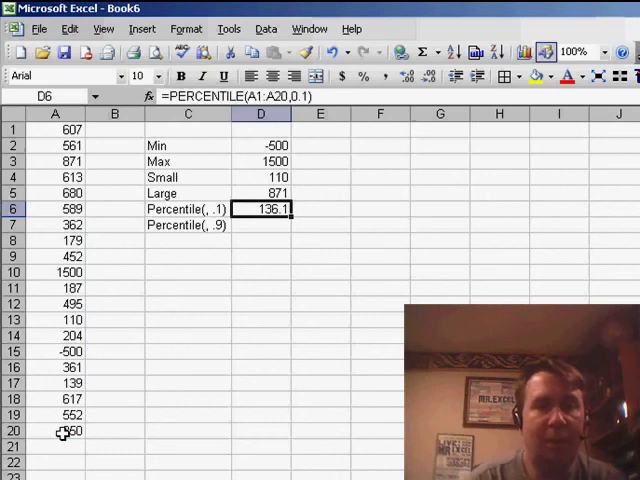
type("=PERCE")
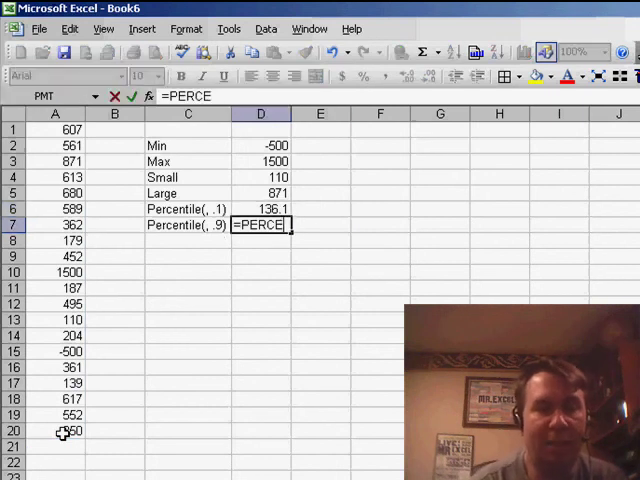
type("NTILE(")
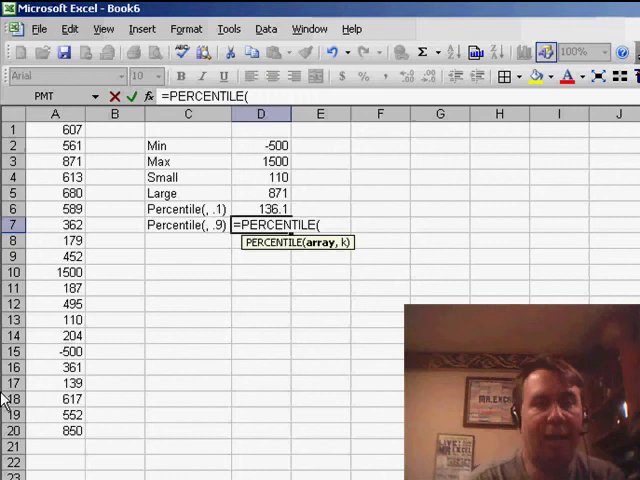
left_click_drag(54, 128, 54, 430)
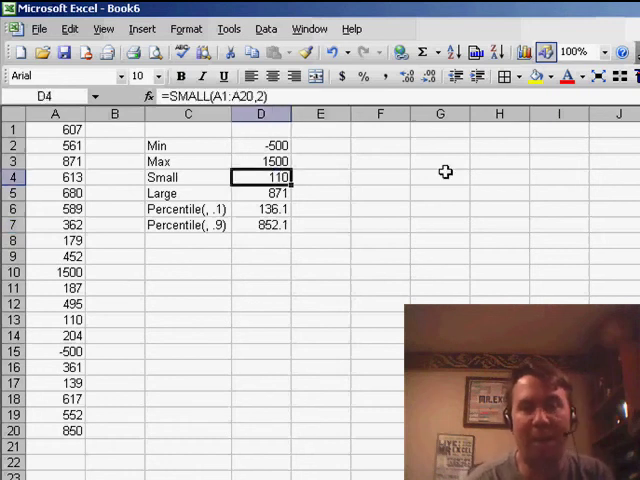
double_click(260, 176)
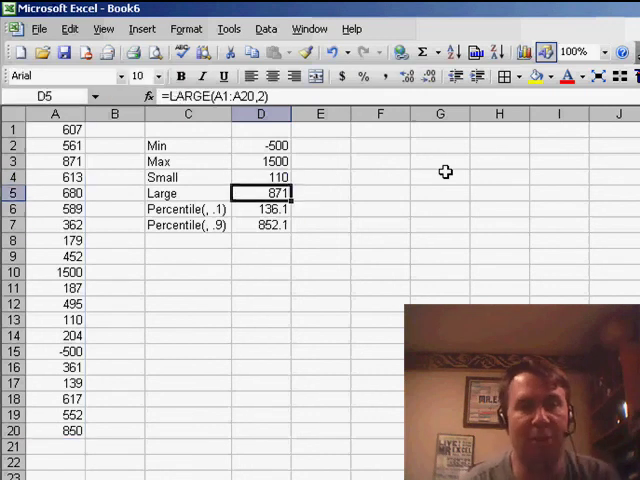
left_click(260, 224)
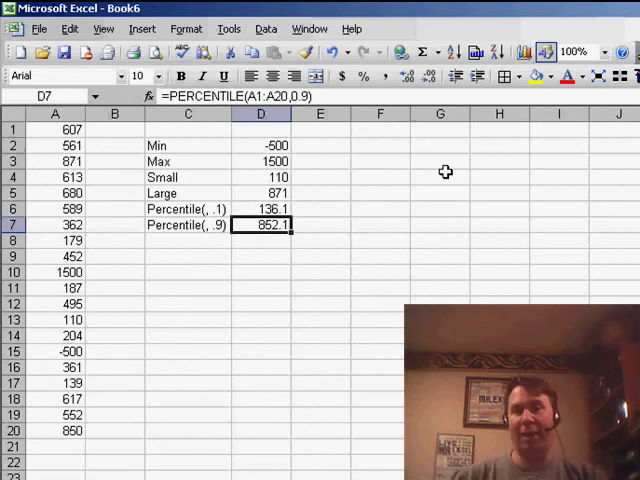